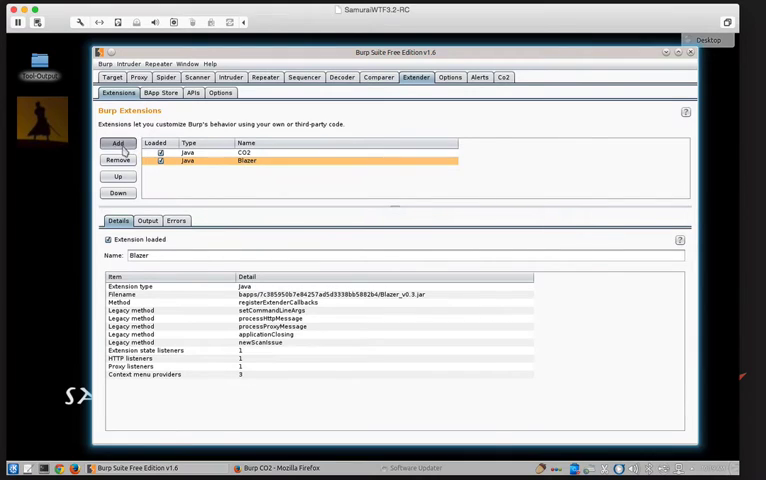
Step: Add the Correlator extension from the burp-correlator_0_3_2b.jar file in Extender > Extensions
left_click(118, 144)
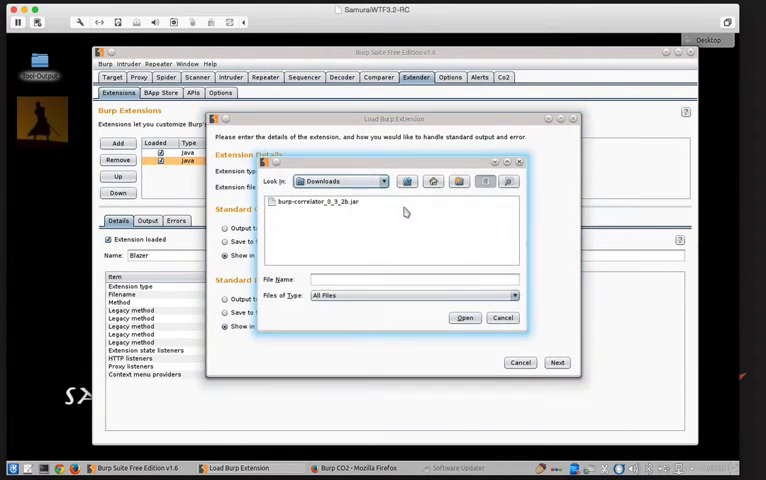
left_click(464, 318)
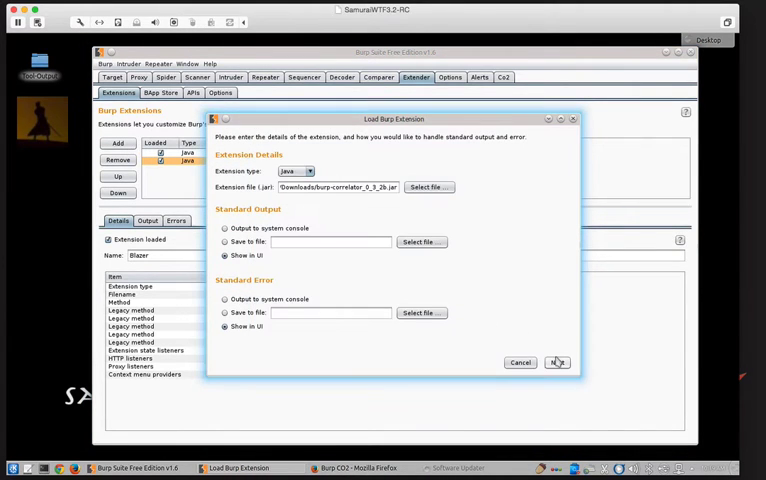
left_click(557, 362)
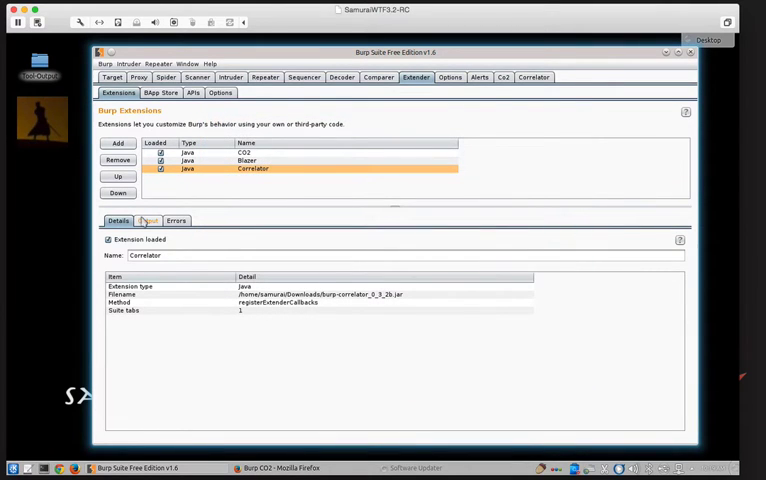
Step: Open the Correlator tab and run Analyze, which returns an empty parameter table
left_click(533, 77)
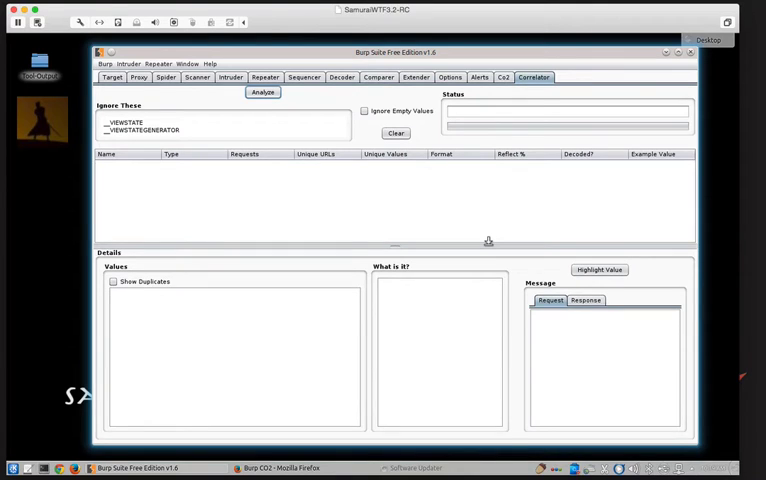
mouse_move(371, 180)
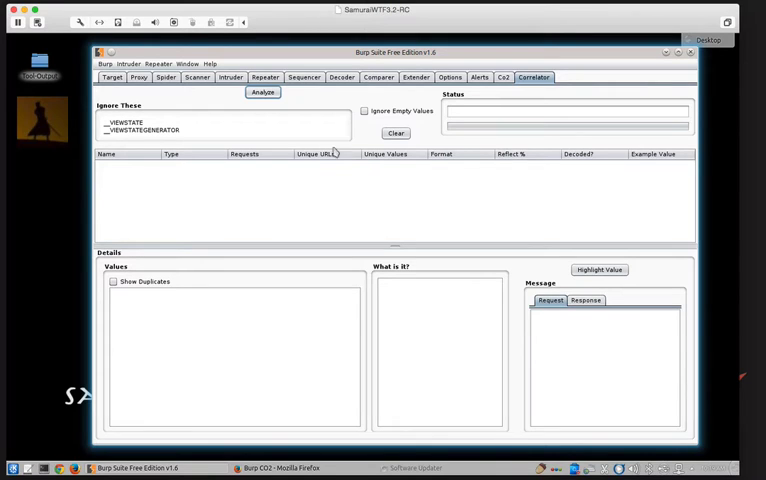
left_click(262, 92)
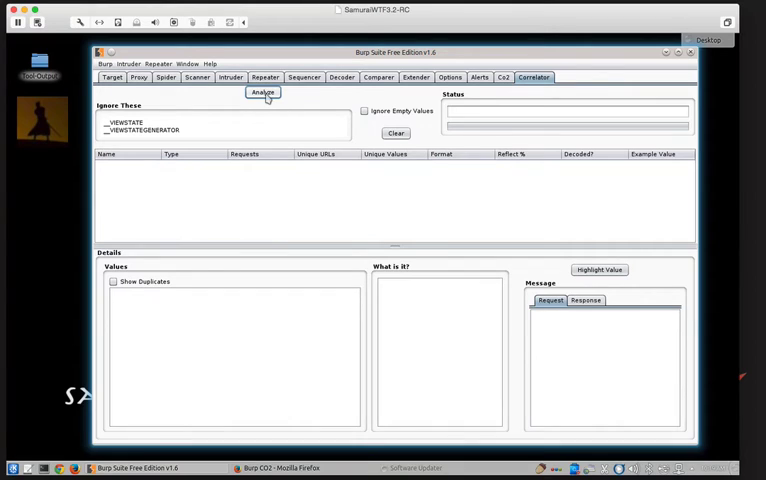
mouse_move(262, 91)
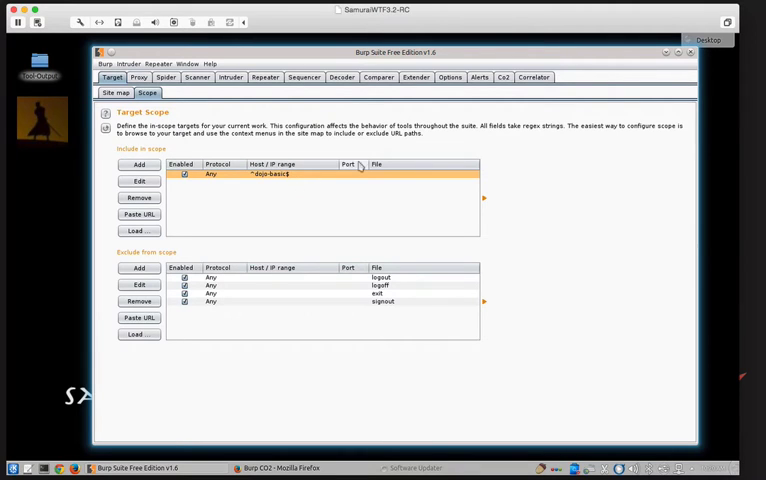
Step: Switch back to the Correlator tab
left_click(534, 77)
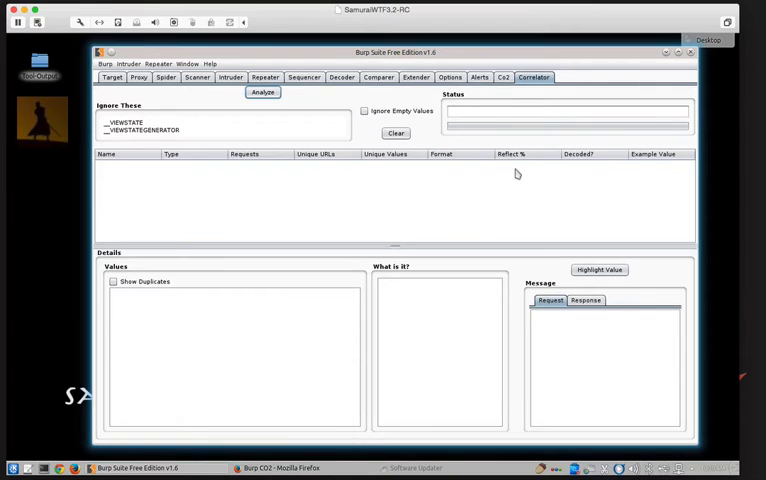
left_click(262, 92)
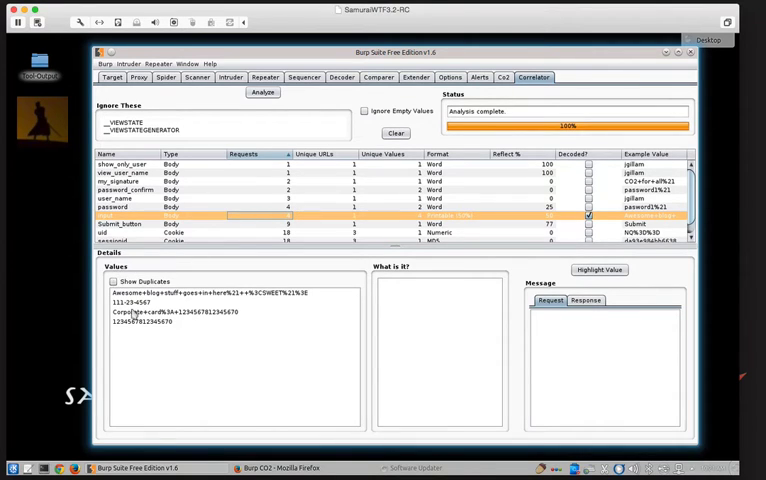
mouse_move(165, 388)
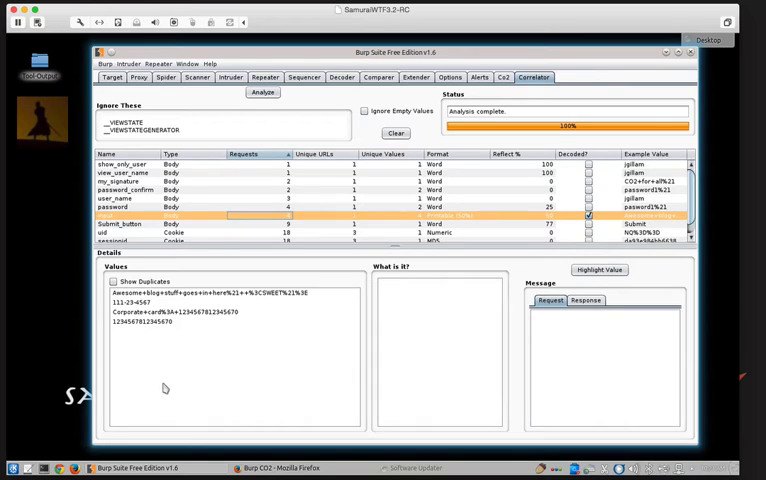
mouse_move(215, 298)
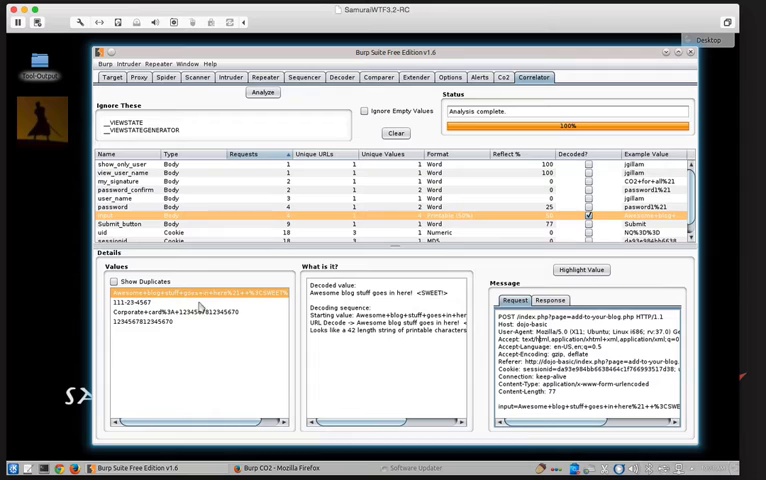
mouse_move(375, 370)
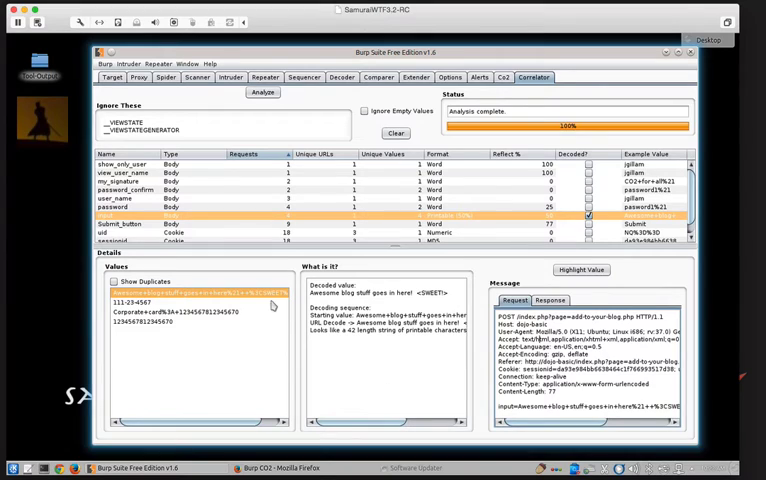
Step: Inspect the decodings of the input parameter's values, including the SSN-like and corporate card numbers
left_click(160, 301)
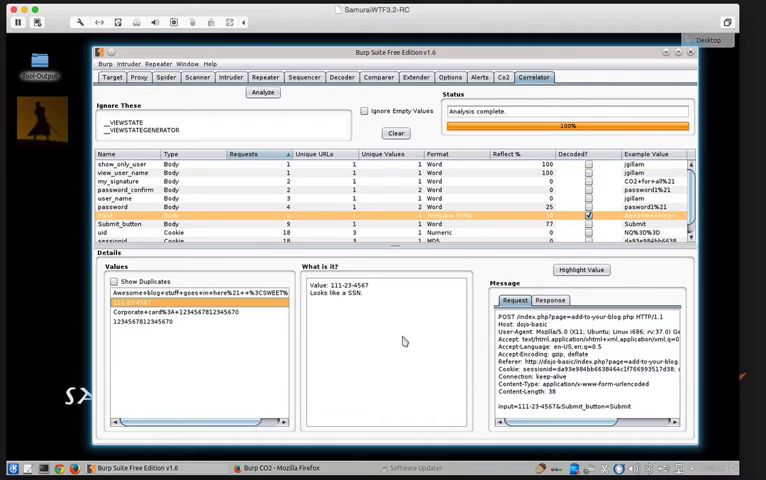
mouse_move(402, 338)
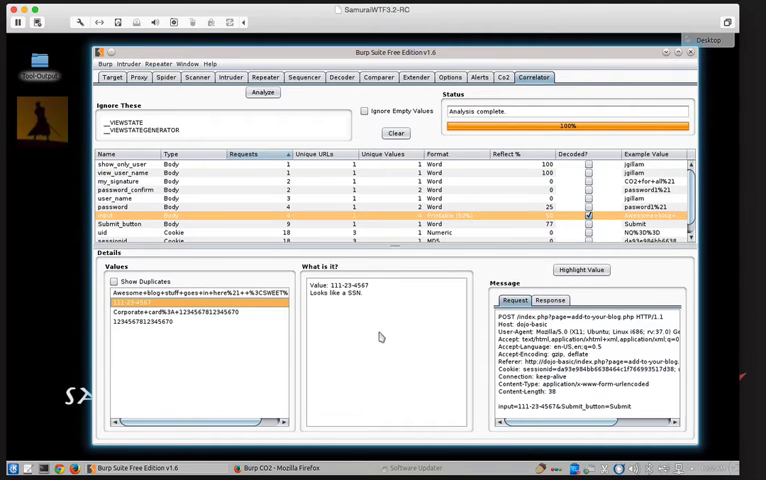
left_click(180, 311)
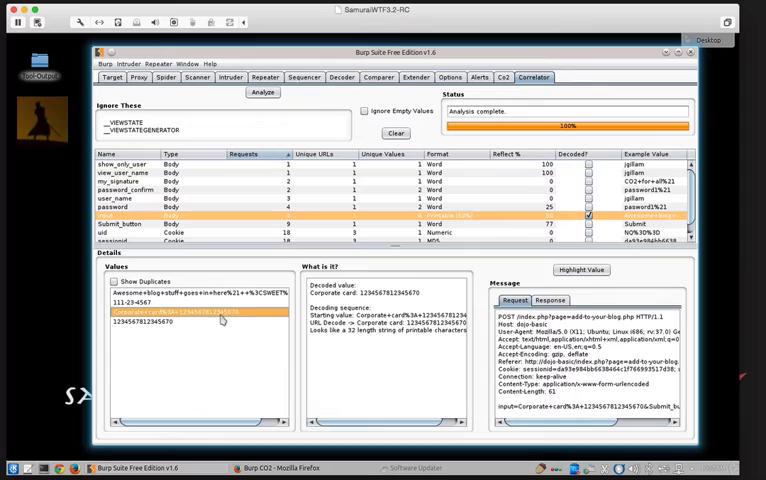
left_click(180, 322)
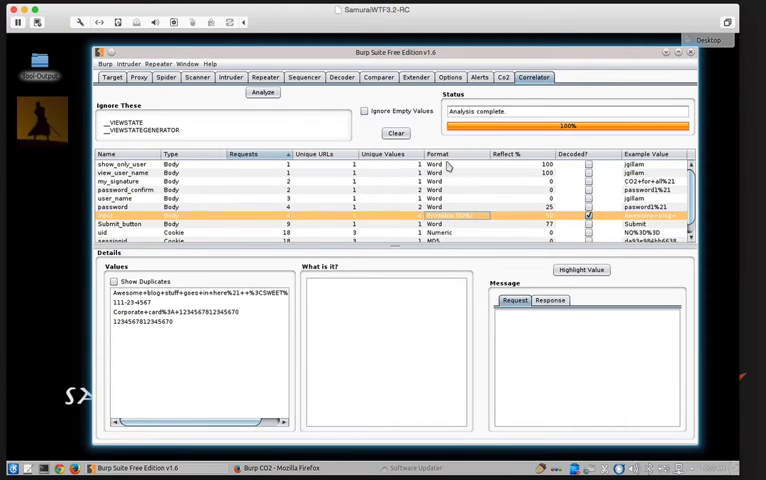
mouse_move(440, 220)
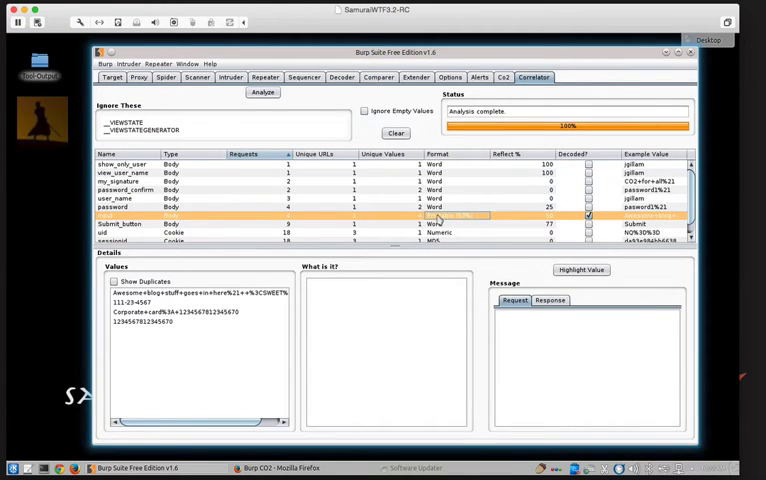
mouse_move(384, 298)
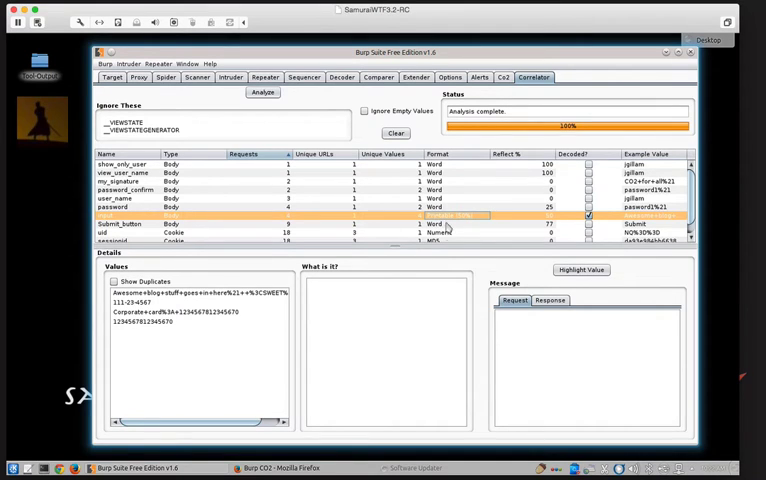
mouse_move(456, 200)
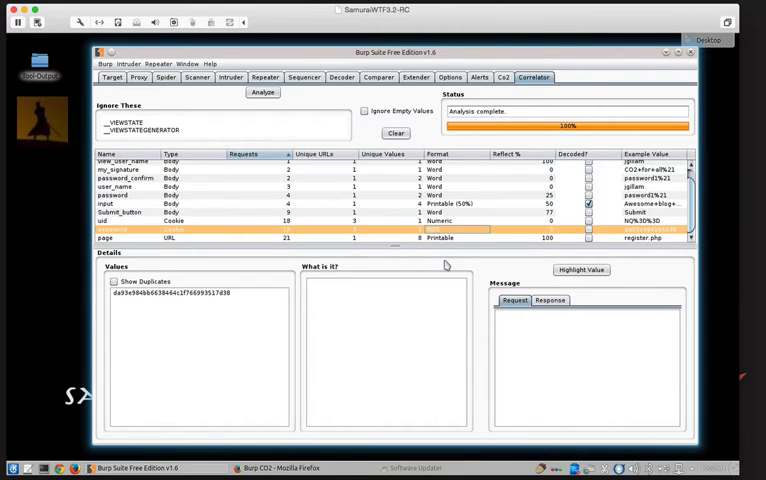
Step: View the sessionid value's MD5-like analysis, then select the Submit_button parameter row
left_click(180, 292)
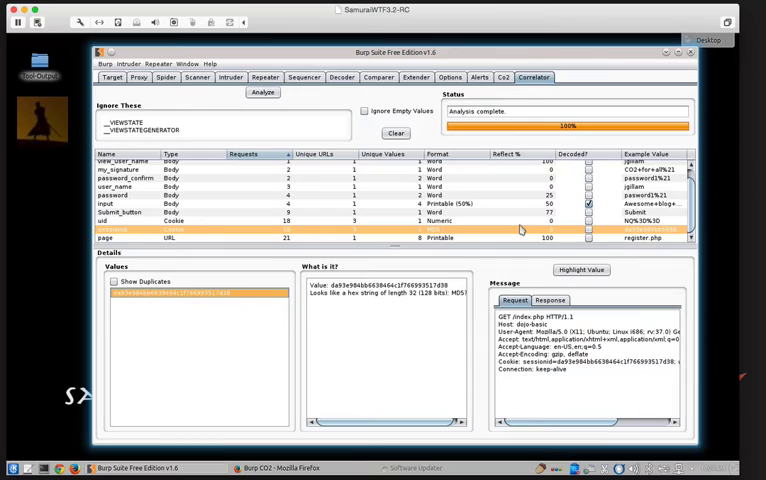
left_click(200, 213)
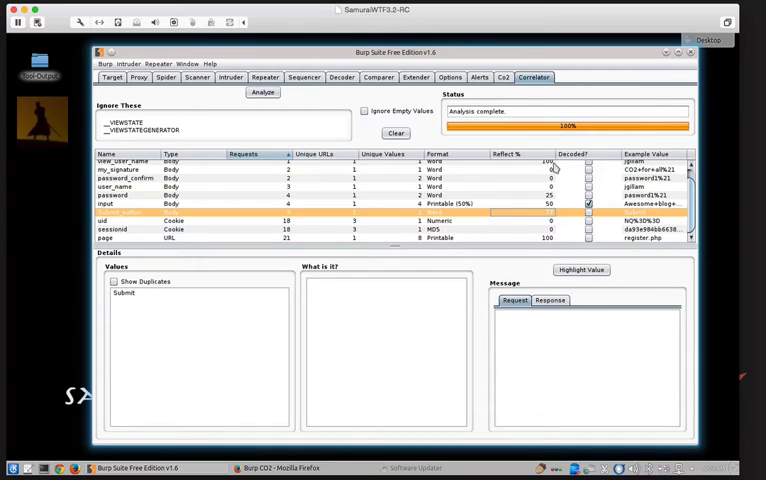
Step: Sort the Correlator parameter table by the Reflect % column, most reflected first
left_click(581, 203)
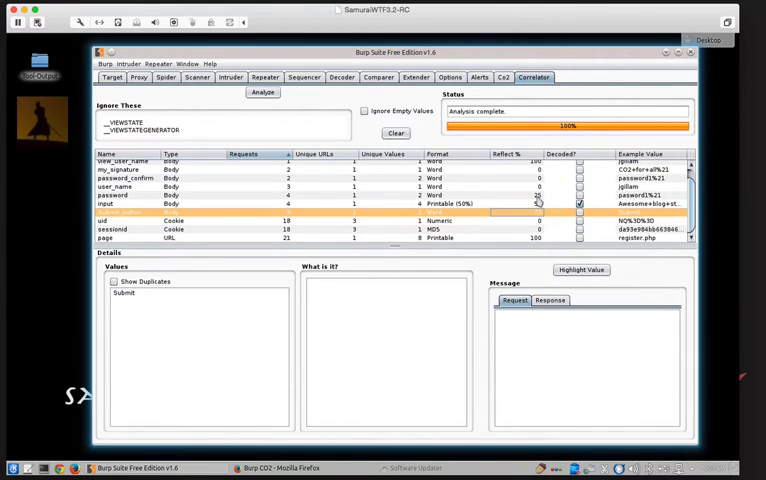
left_click(504, 154)
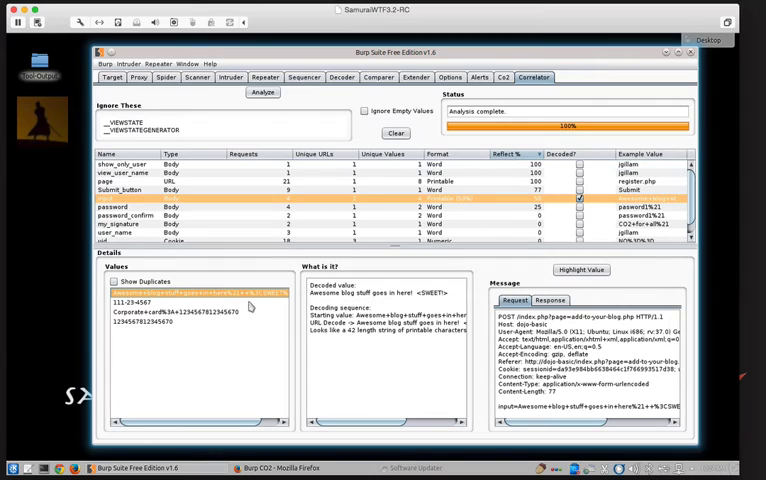
mouse_move(457, 303)
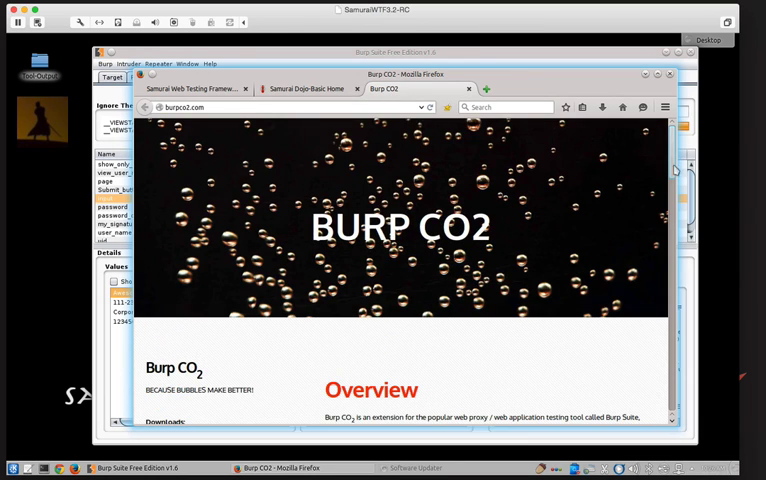
Step: Scroll the burpco2.com homepage down to the Downloads links
scroll("down", 3)
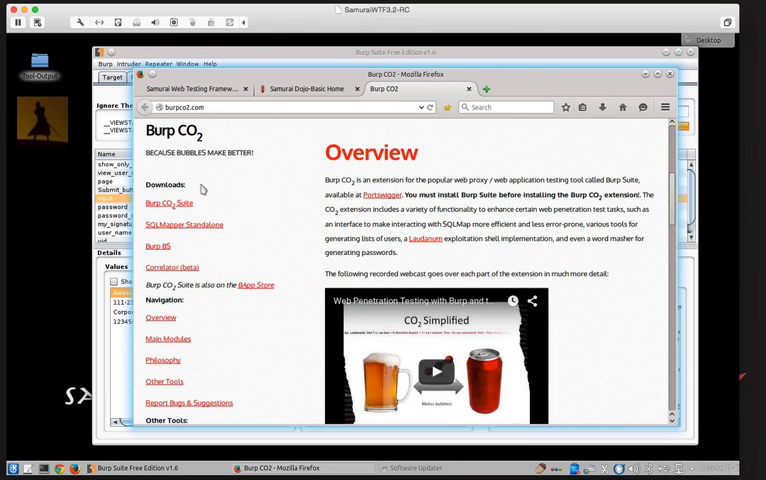